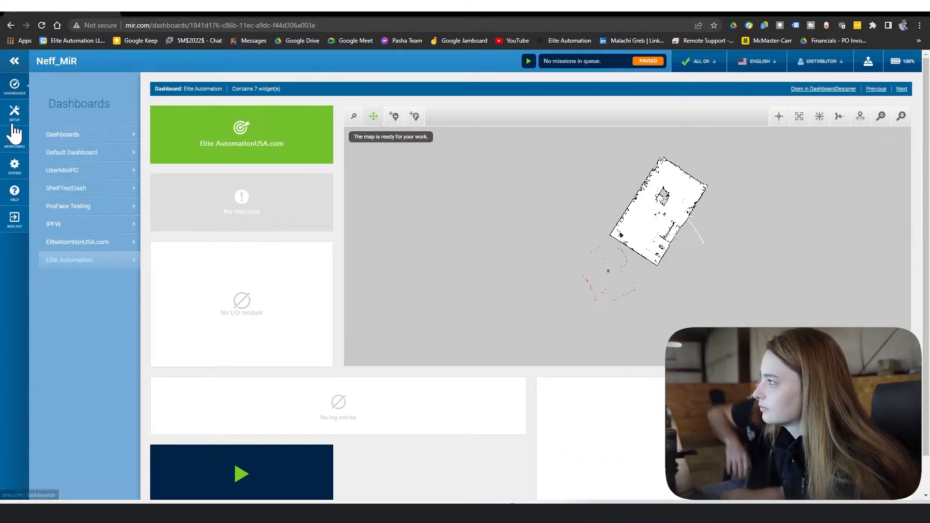
Step: Go to the Footprints page under Setup to list the robot's saved footprints
click(14, 108)
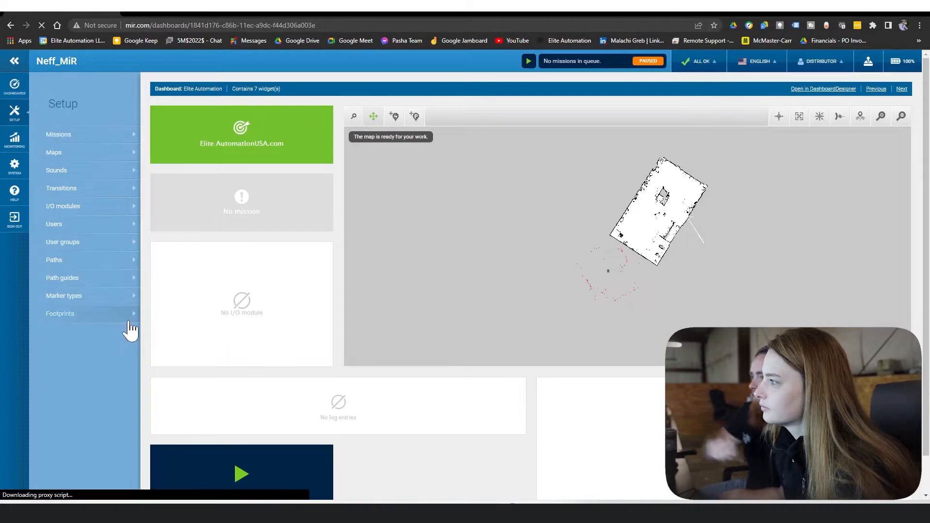
click(60, 314)
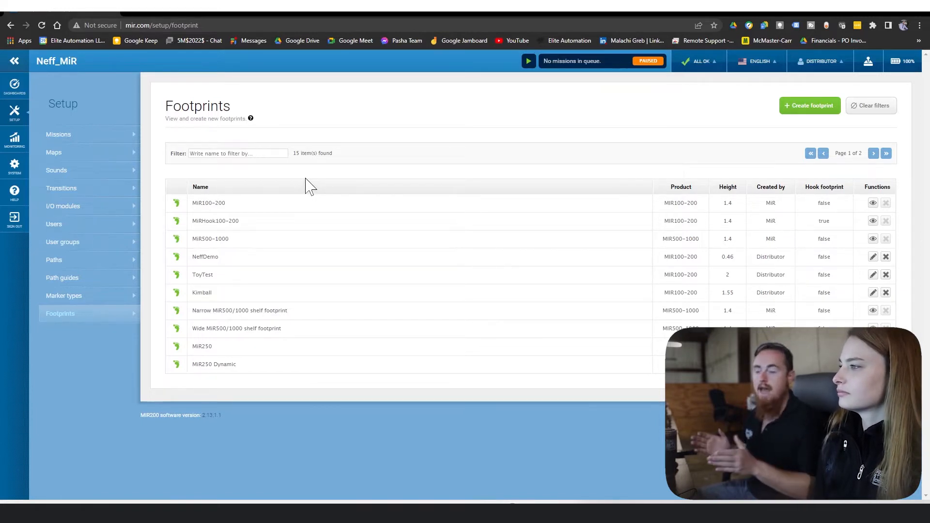
mouse_move(336, 207)
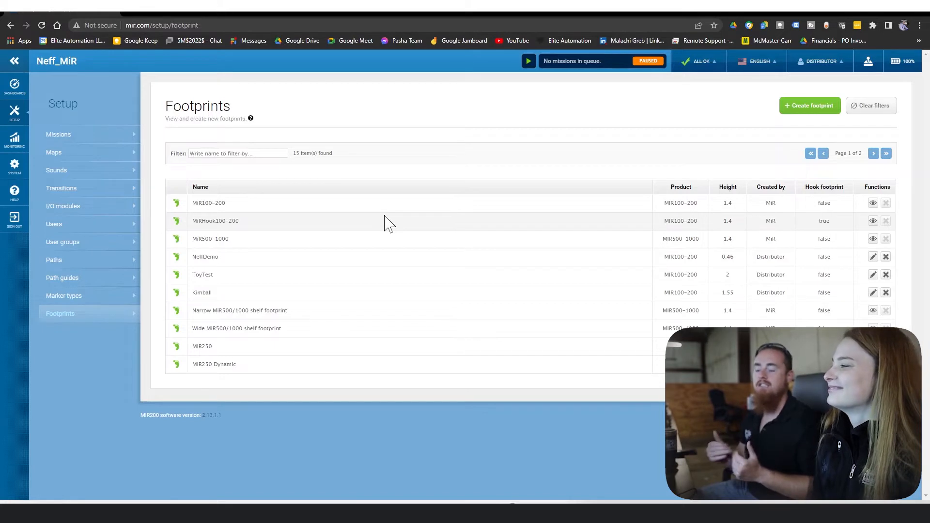
mouse_move(381, 271)
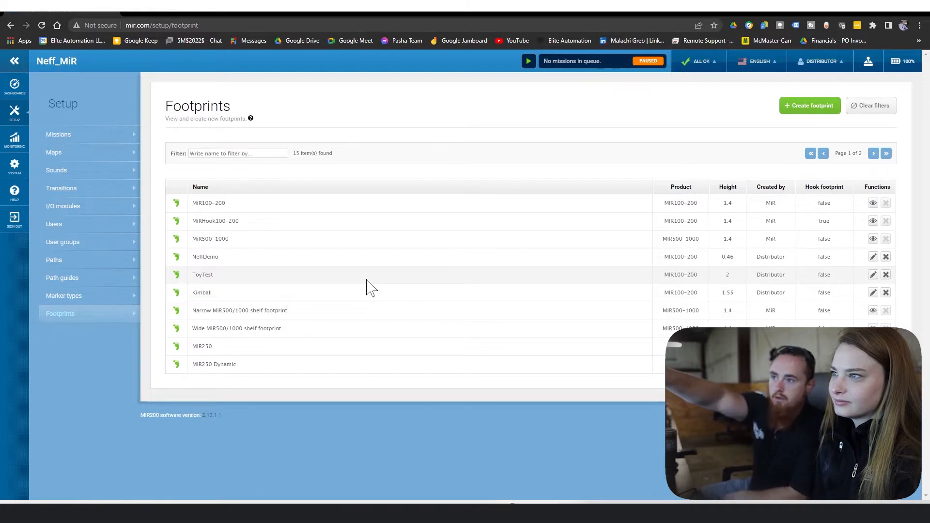
Step: Start a new footprint and name it 'elite automation'
click(809, 105)
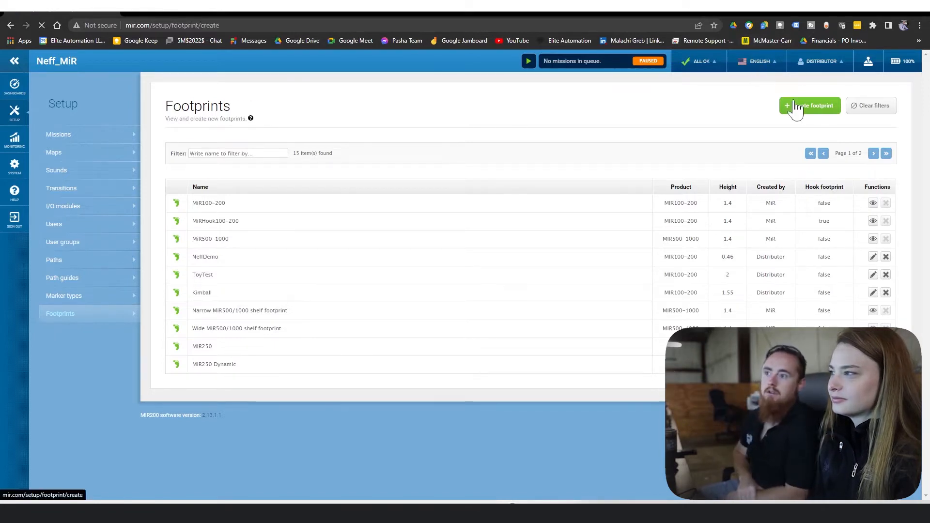
click(809, 106)
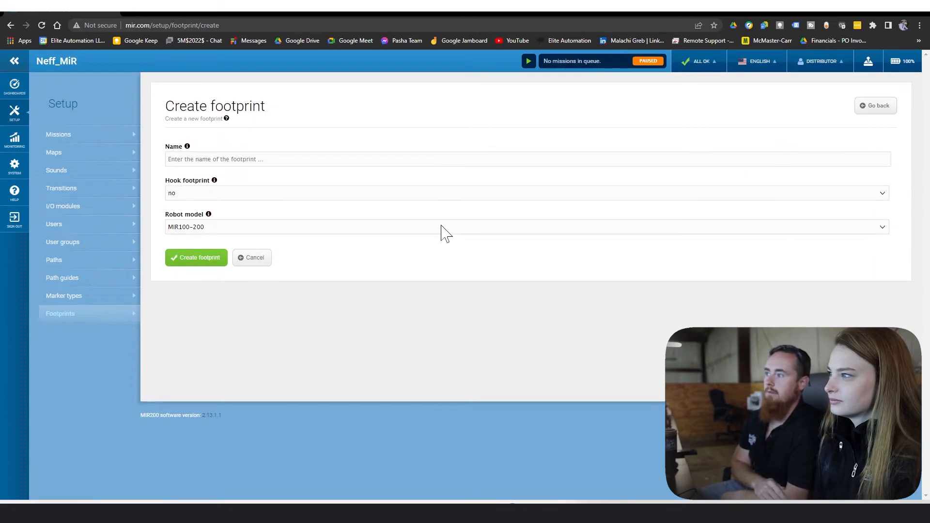
text(elite automation)
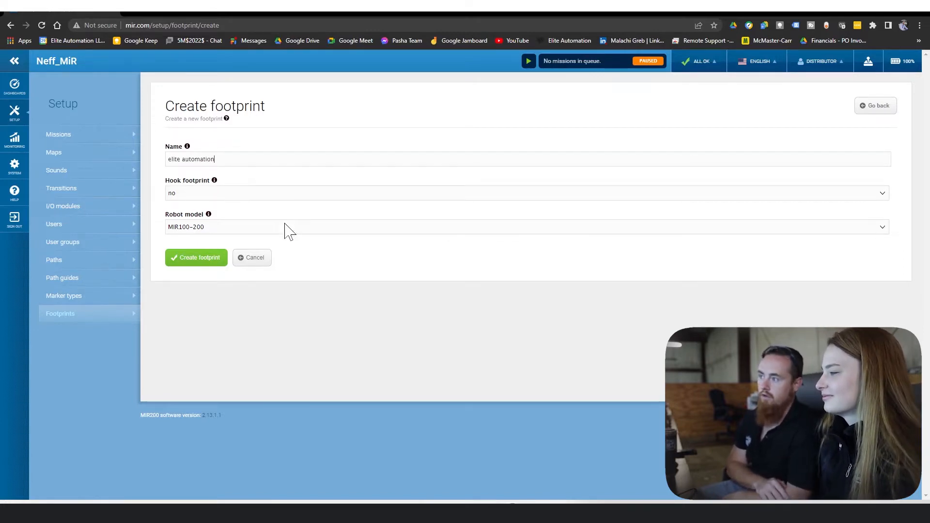
mouse_move(221, 206)
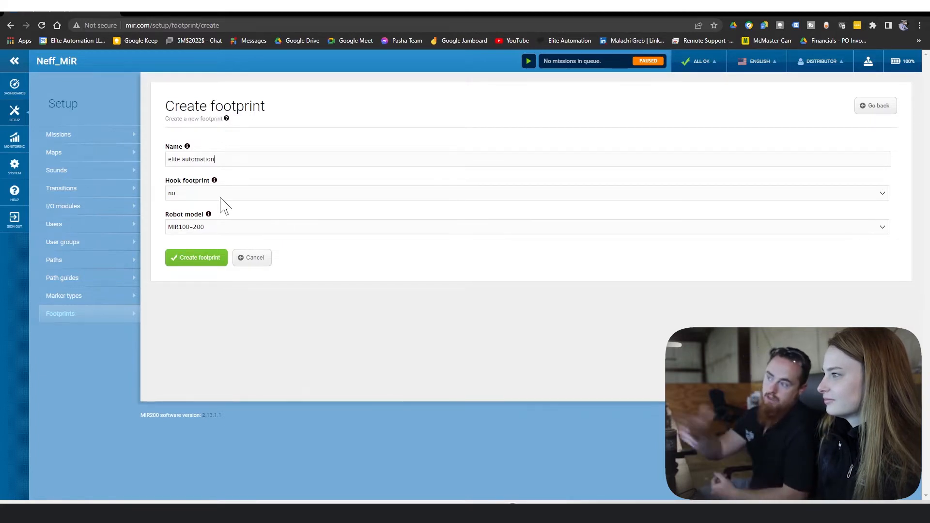
mouse_move(206, 190)
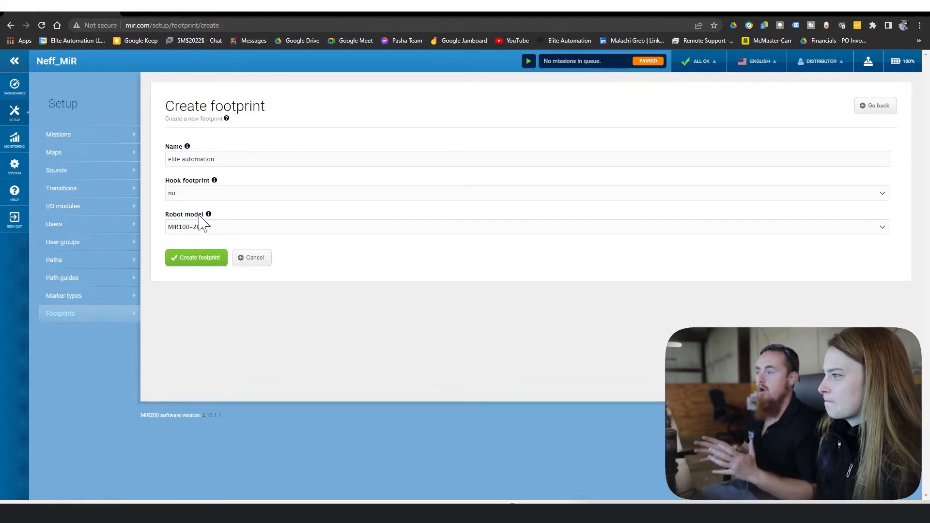
mouse_move(228, 200)
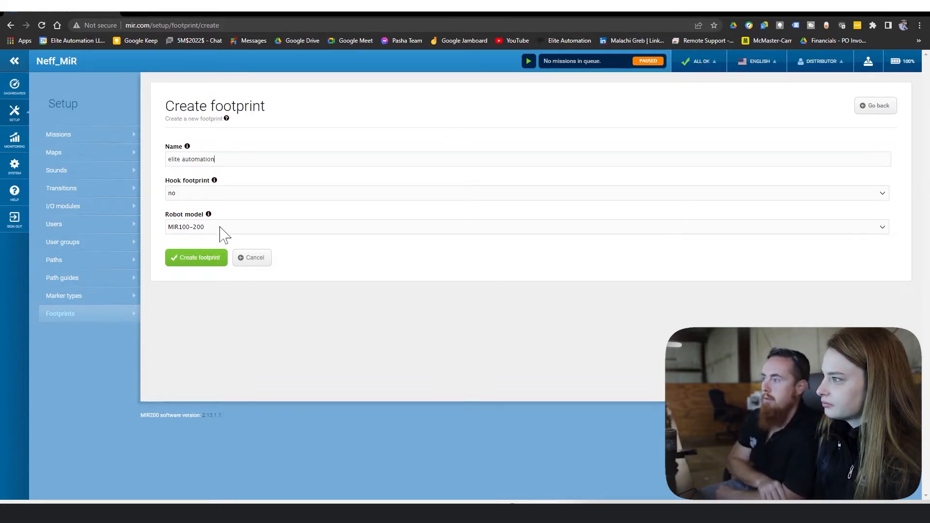
Step: Keep Hook footprint 'no', choose MIR100-200 as robot model and create the footprint
click(528, 211)
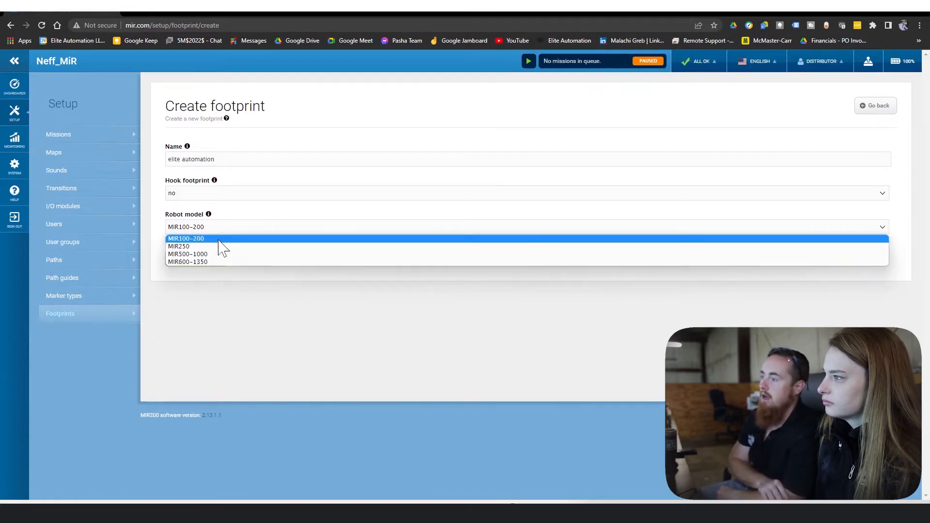
click(199, 238)
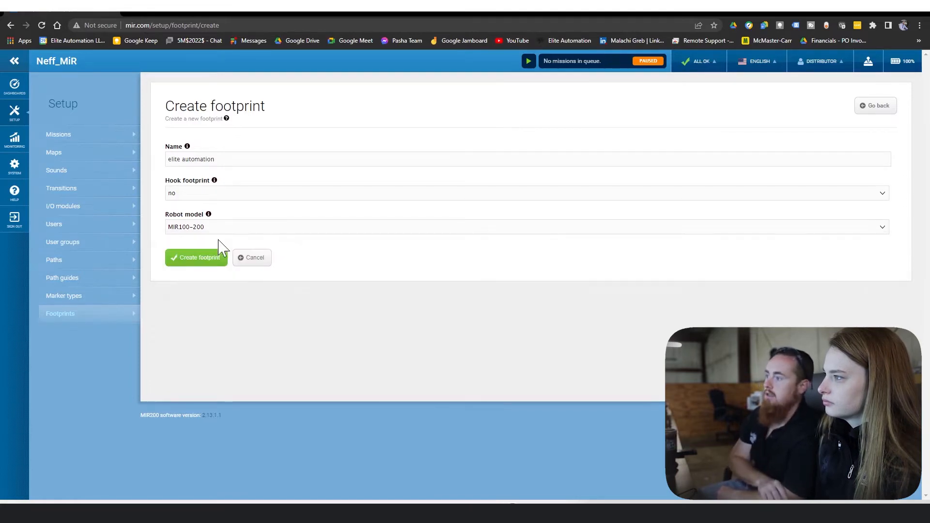
mouse_move(199, 279)
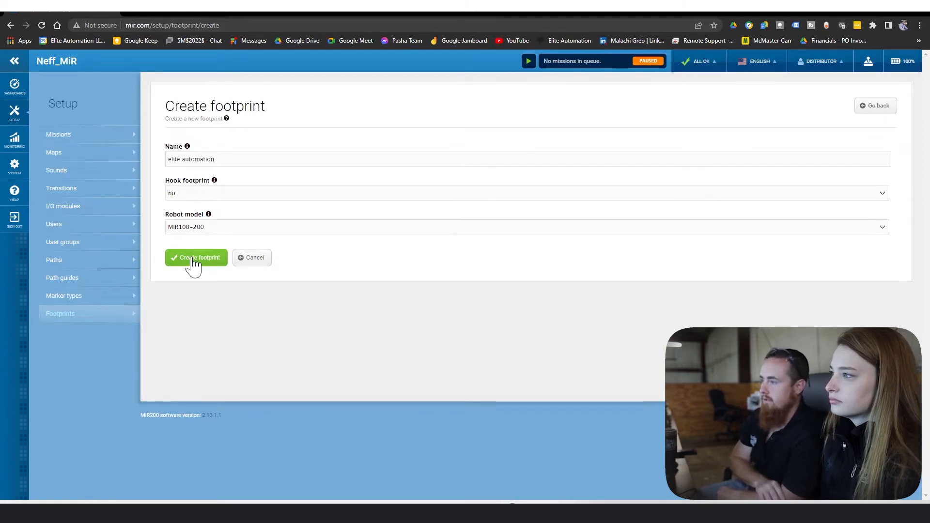
click(195, 258)
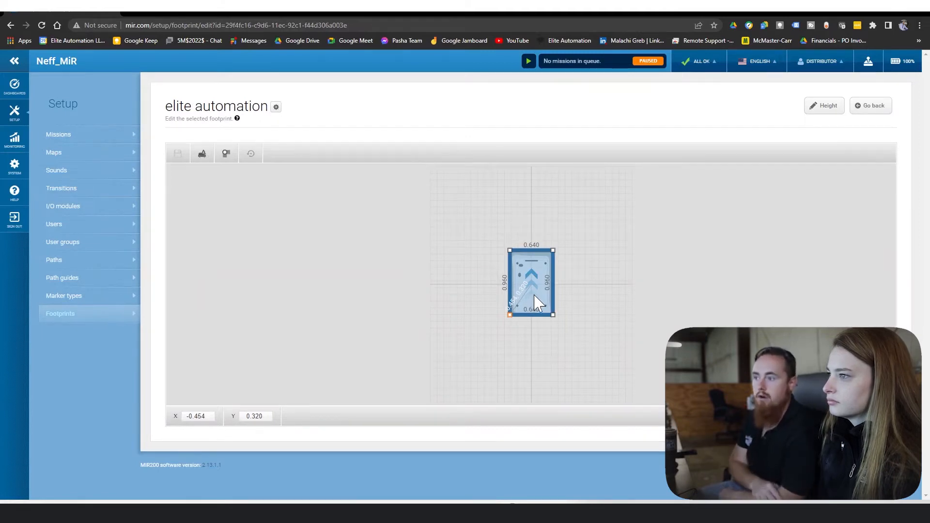
mouse_move(551, 273)
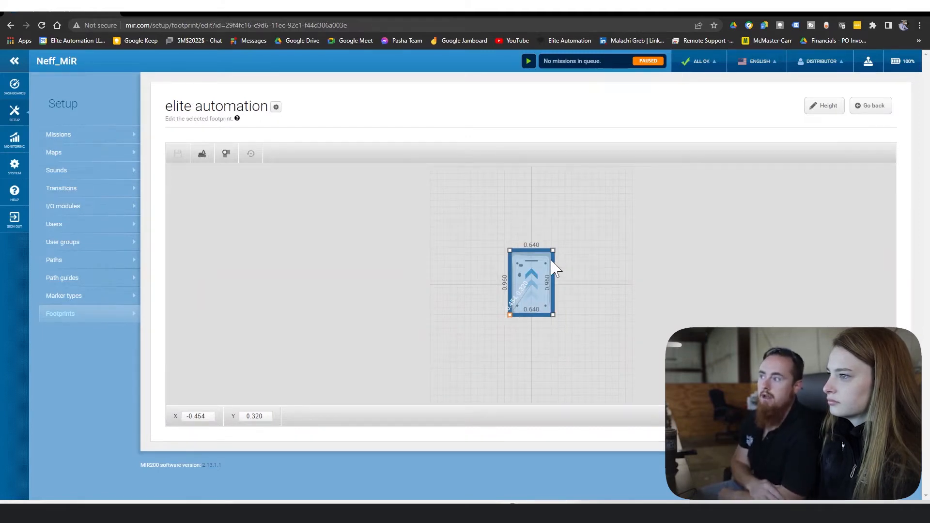
mouse_move(549, 323)
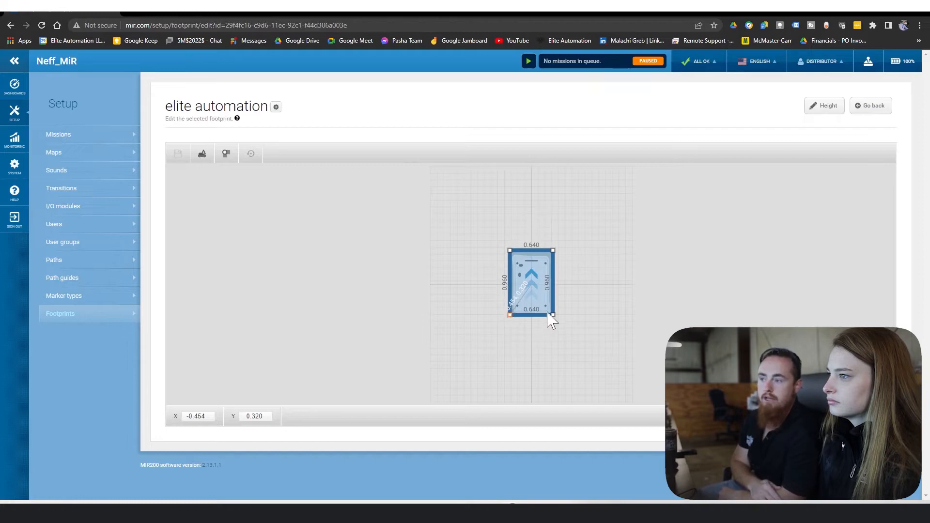
mouse_move(544, 287)
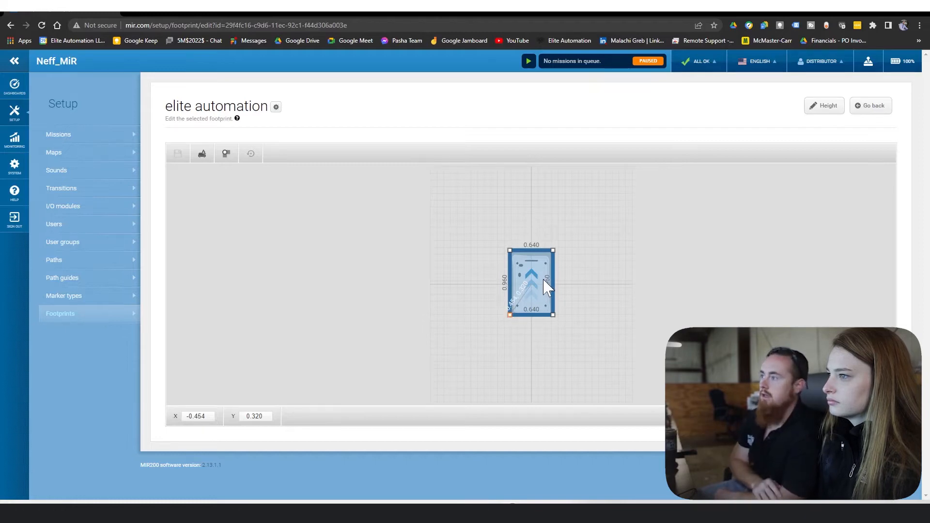
mouse_move(545, 269)
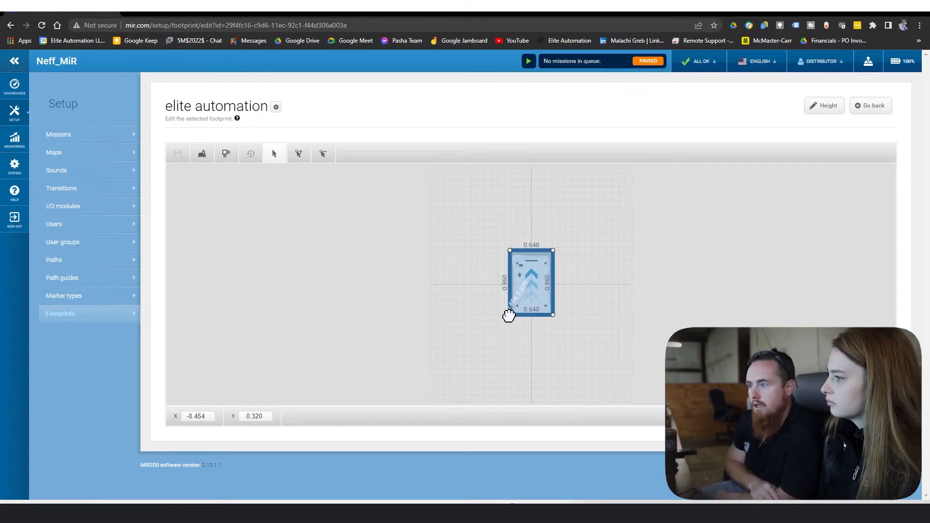
mouse_move(553, 326)
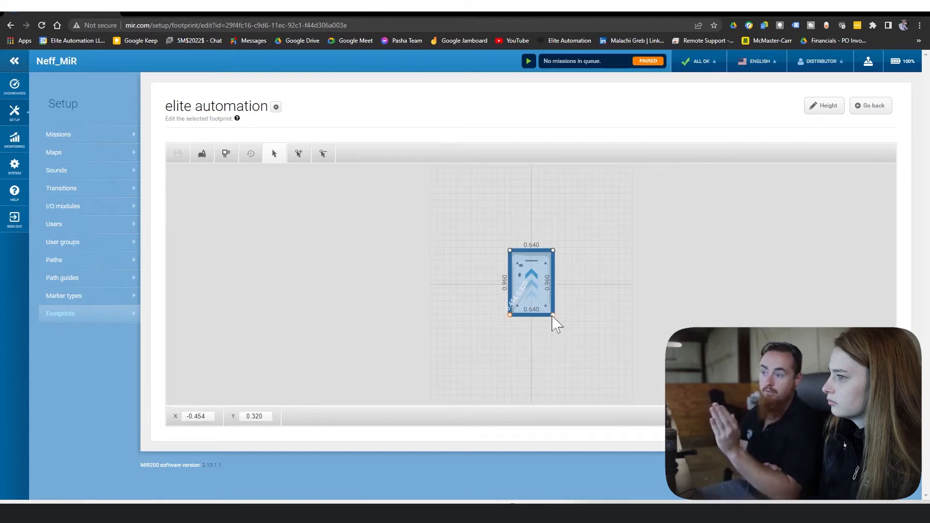
mouse_move(580, 343)
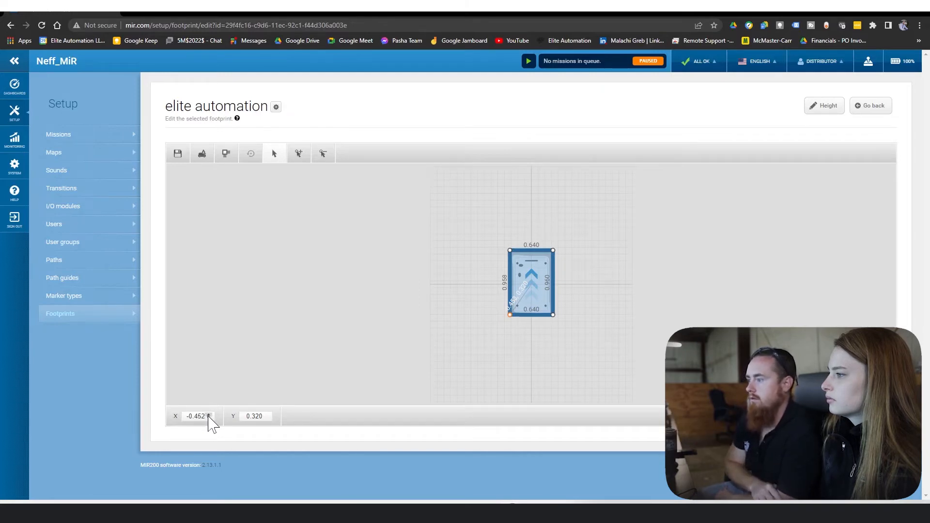
Step: Place the lower-left corner at X -0.500, Y -0.500 so the bottom edge is 1.000 wide
click(209, 418)
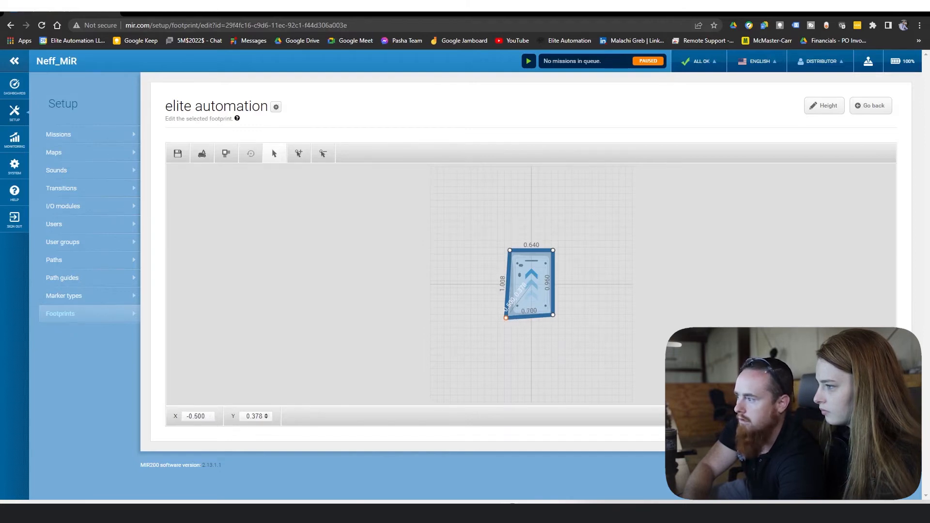
click(255, 417)
text(-0.500)
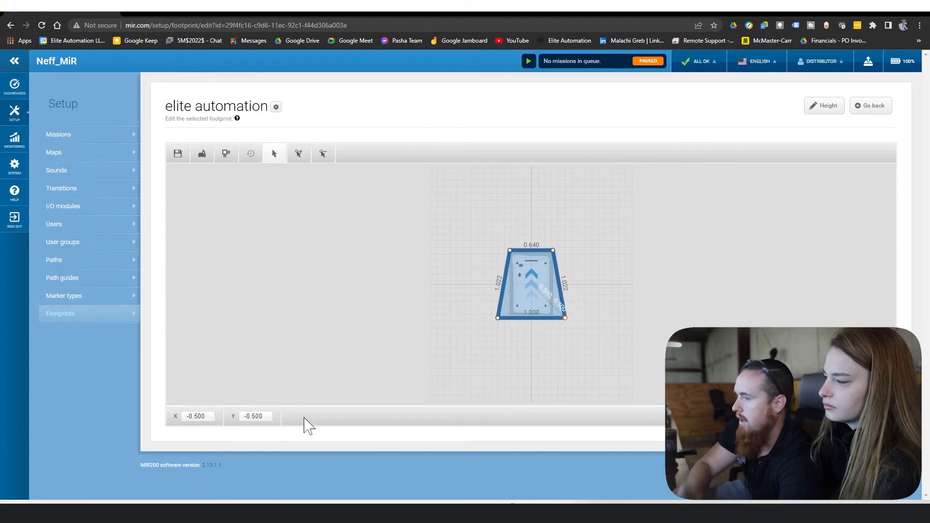
mouse_move(556, 257)
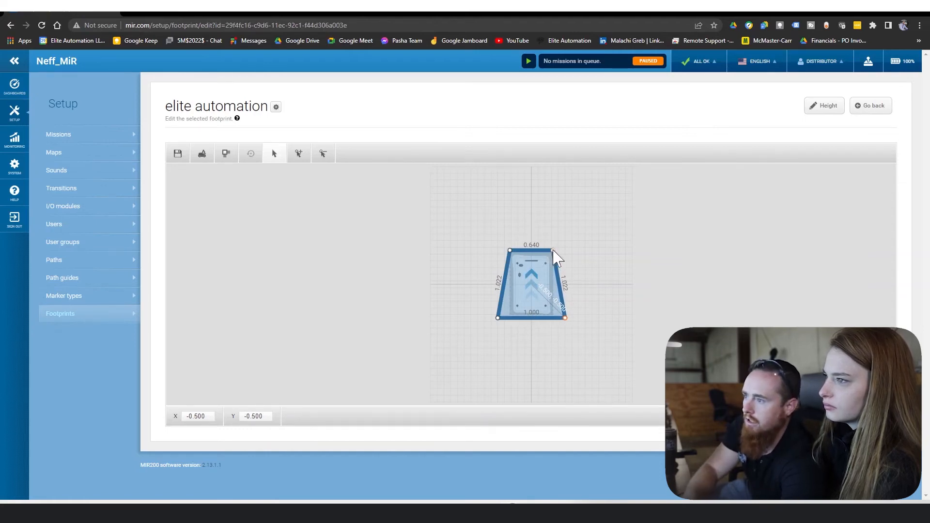
Step: Move the top-right corner out to 0.500, 0.500, completing the 1.000 × 1.000 square
drag(554, 251, 551, 251)
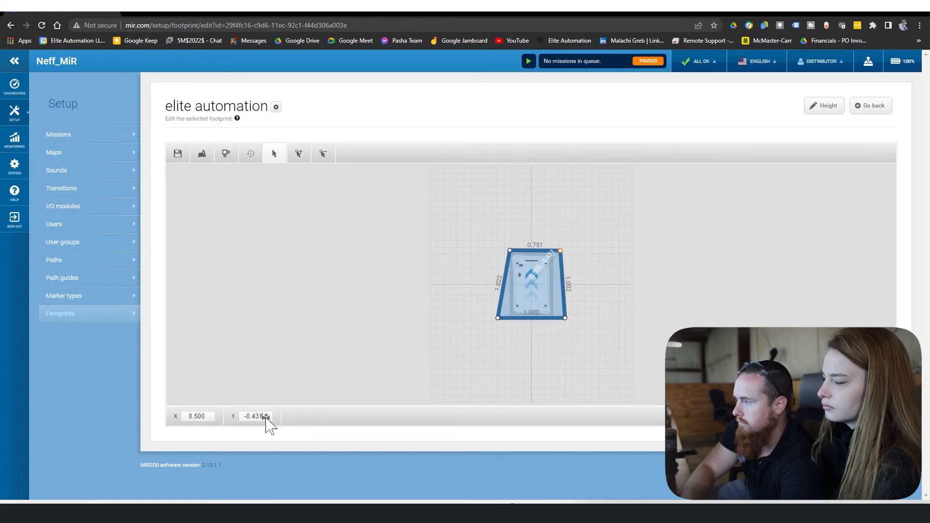
click(266, 418)
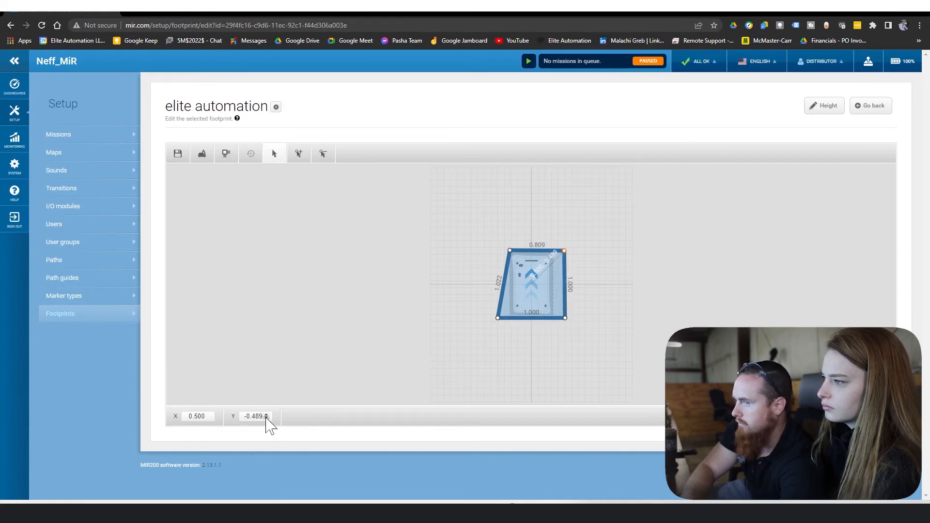
click(267, 419)
text(0.5)
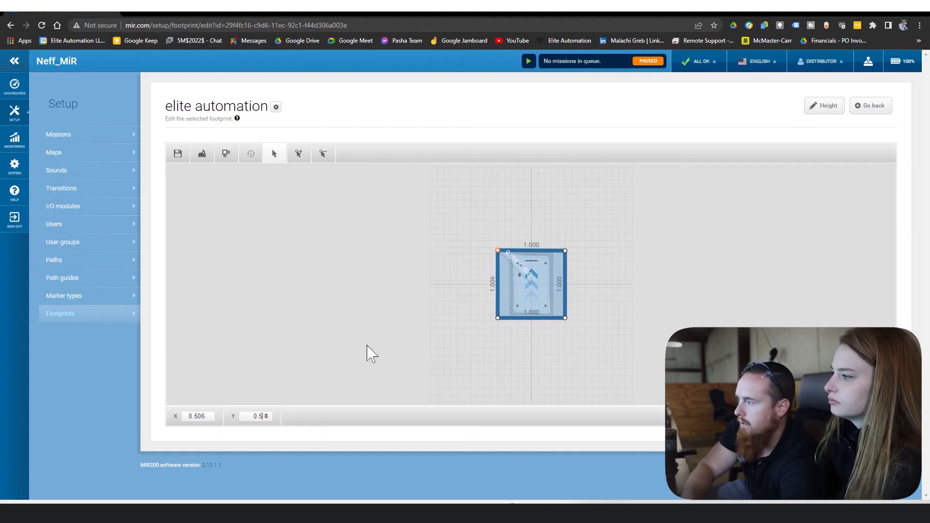
mouse_move(534, 357)
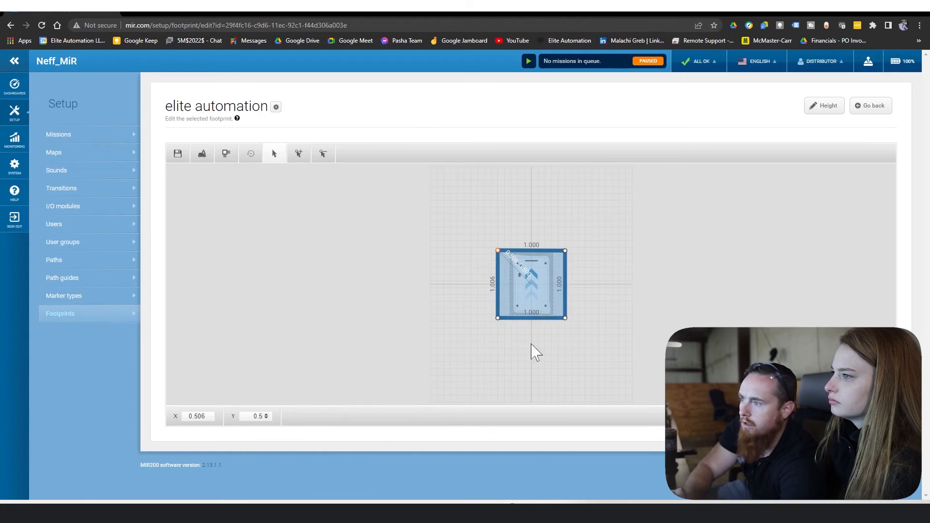
mouse_move(481, 431)
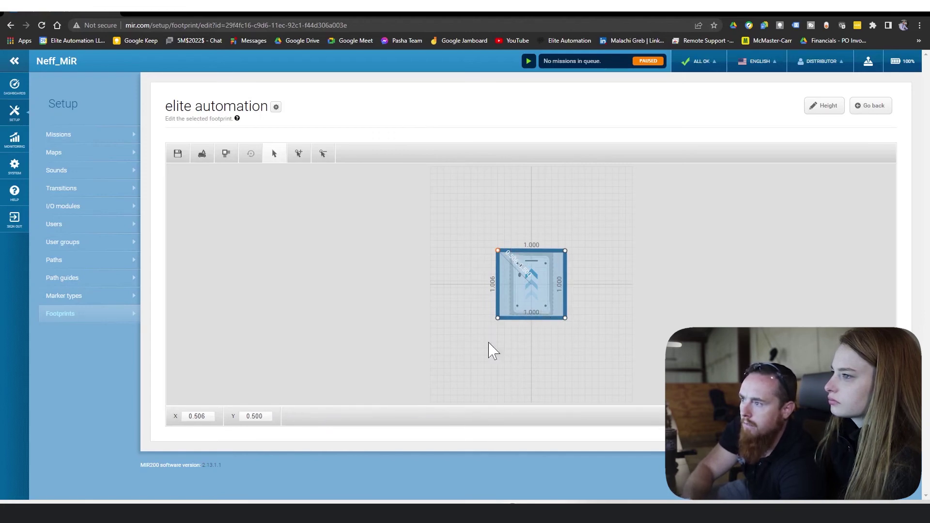
mouse_move(196, 165)
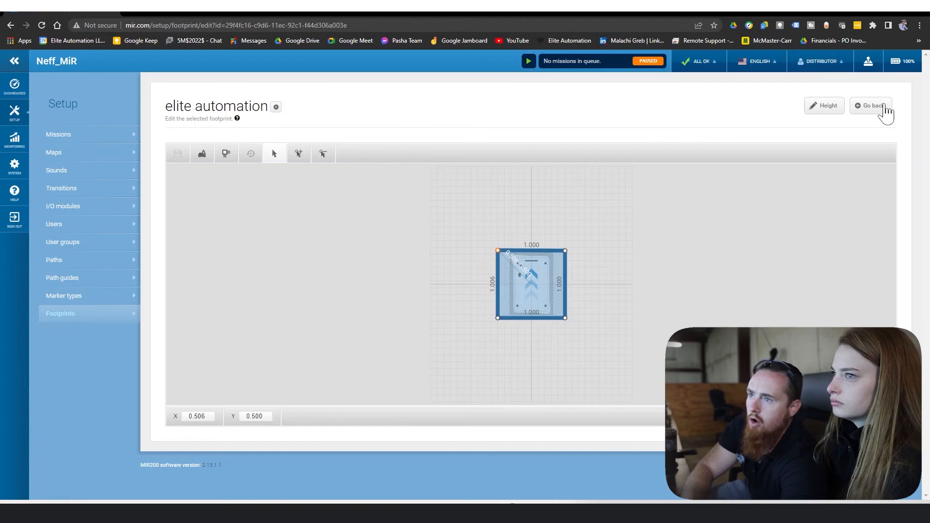
Step: Return to the Footprints list and show page 2 with 'elite automation' for MiR100-200
click(875, 106)
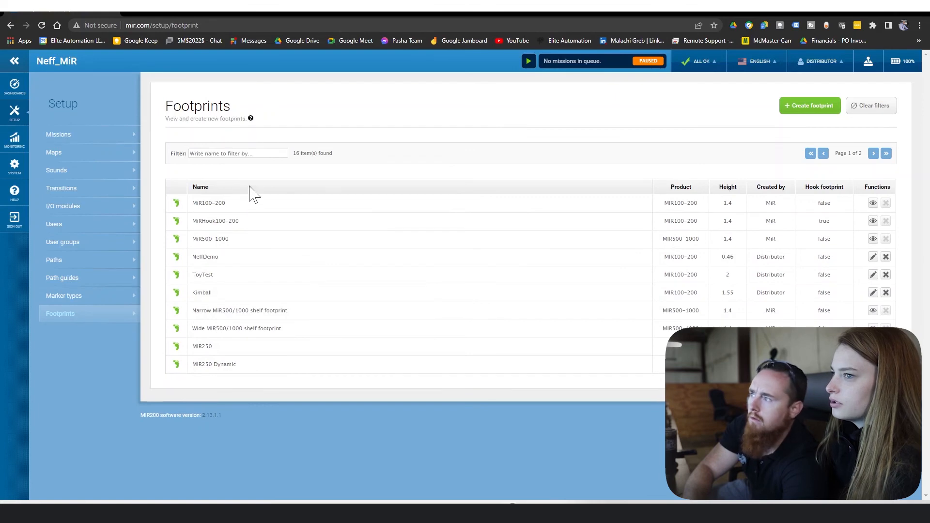
click(874, 153)
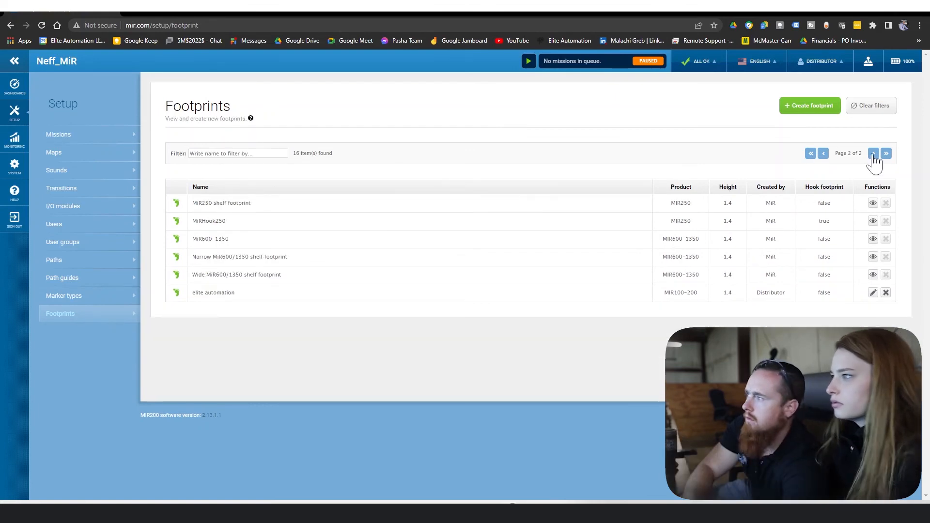
mouse_move(15, 86)
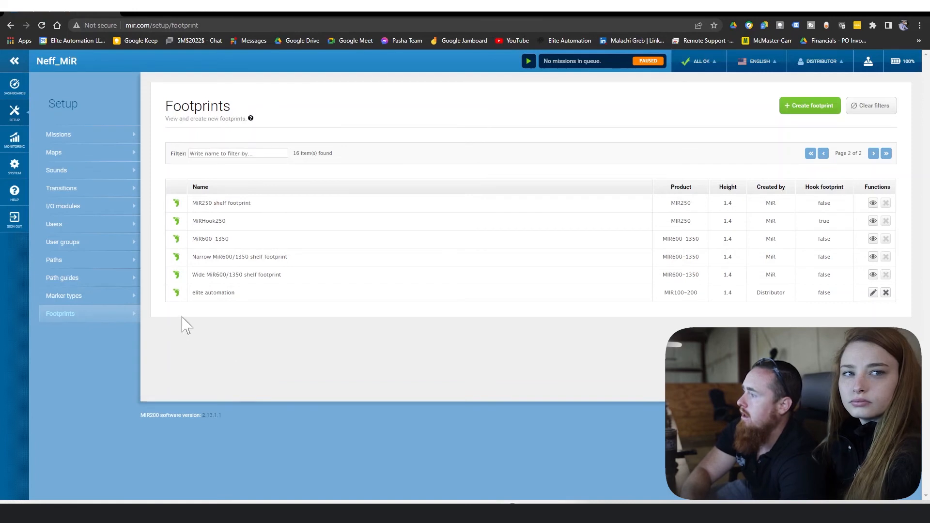
mouse_move(150, 316)
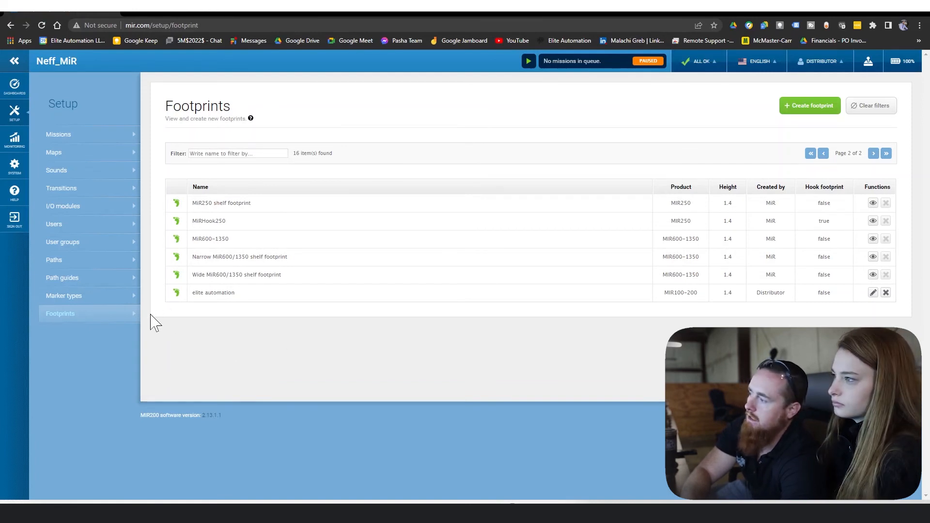
mouse_move(173, 324)
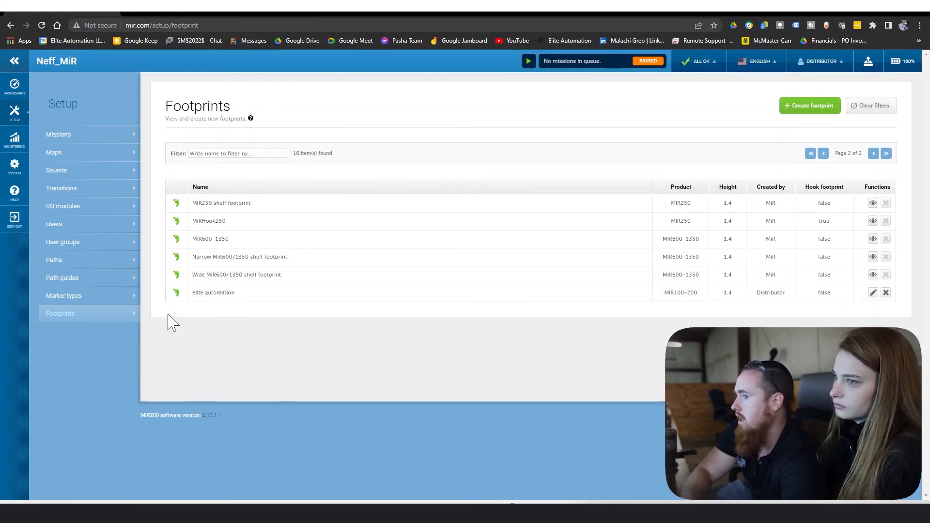
mouse_move(186, 323)
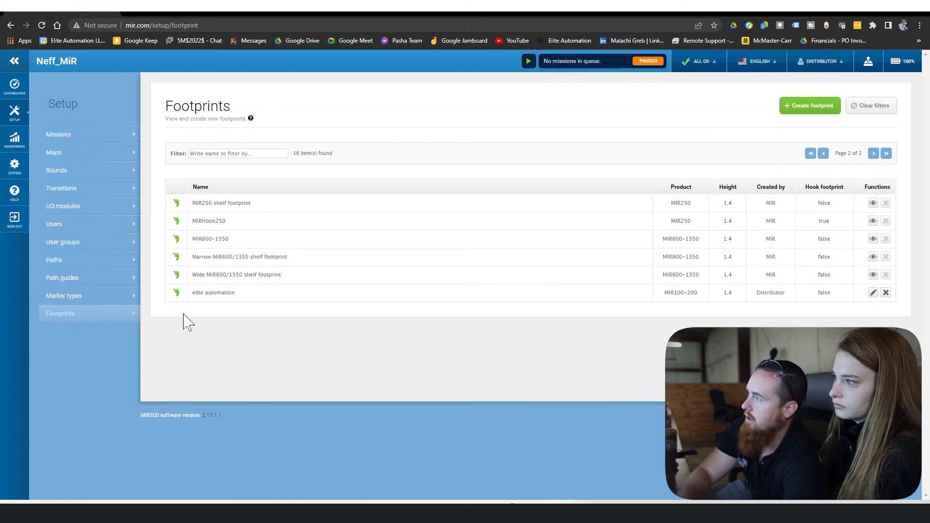
mouse_move(186, 315)
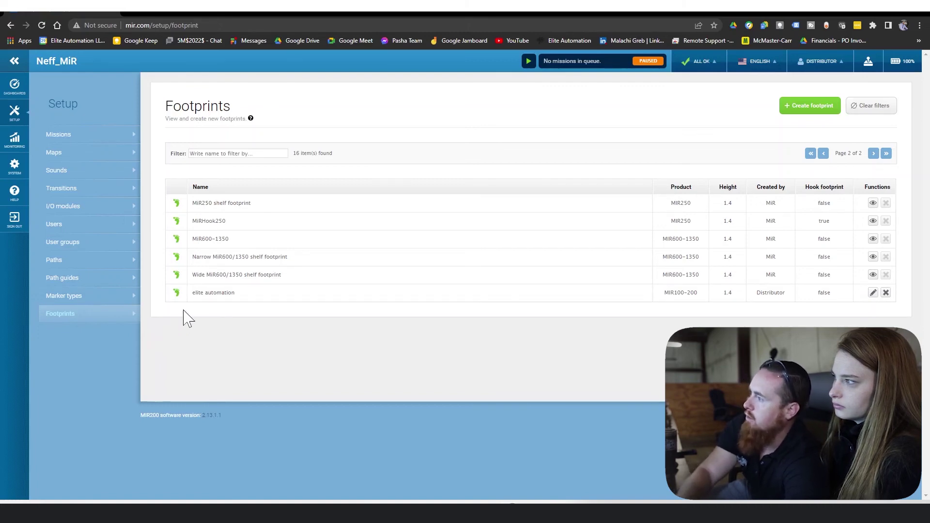
mouse_move(198, 383)
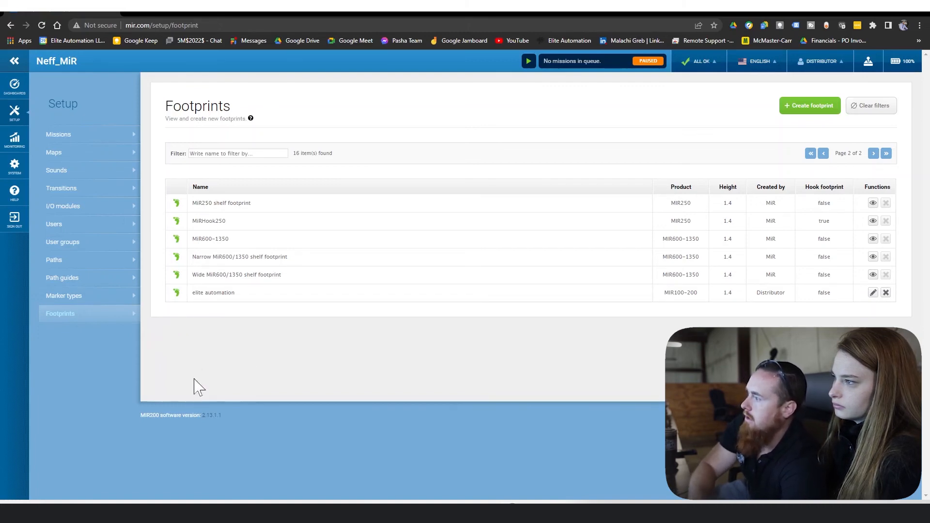
mouse_move(174, 364)
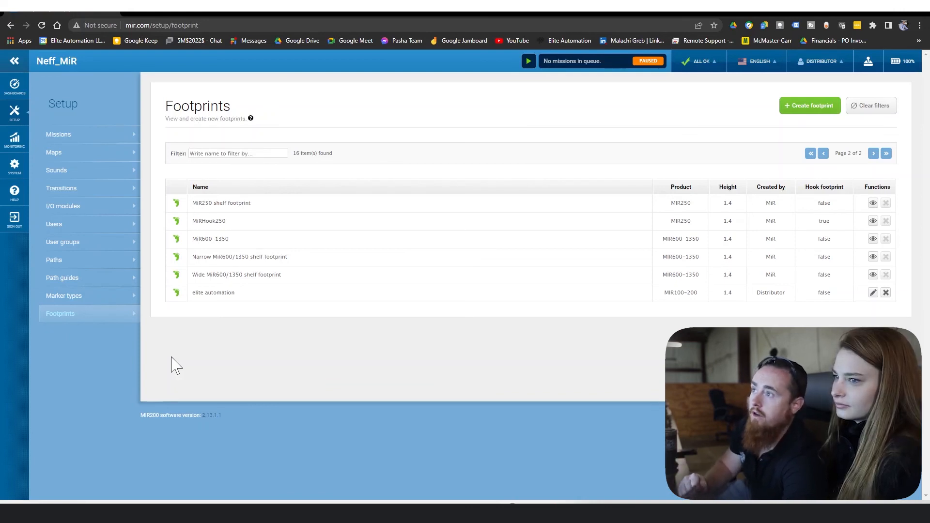
mouse_move(258, 356)
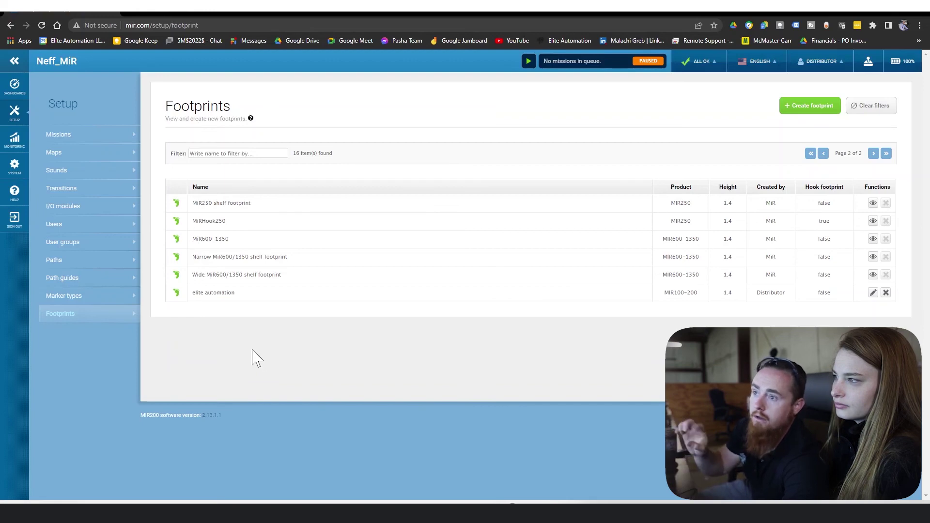